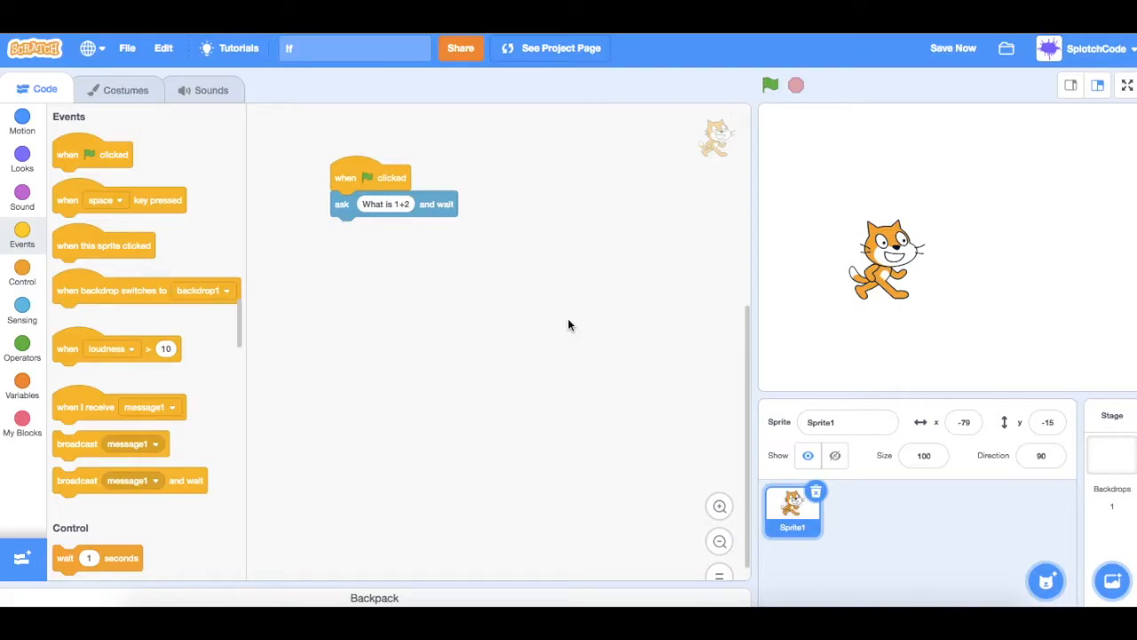
pyautogui.moveTo(769, 266)
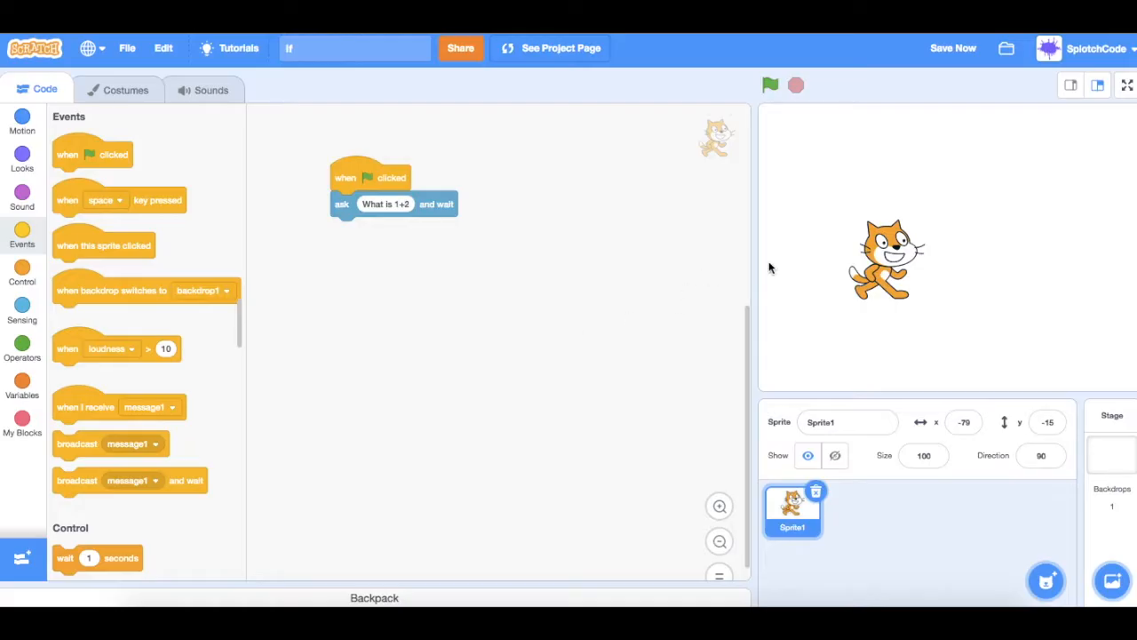
pyautogui.moveTo(352, 176)
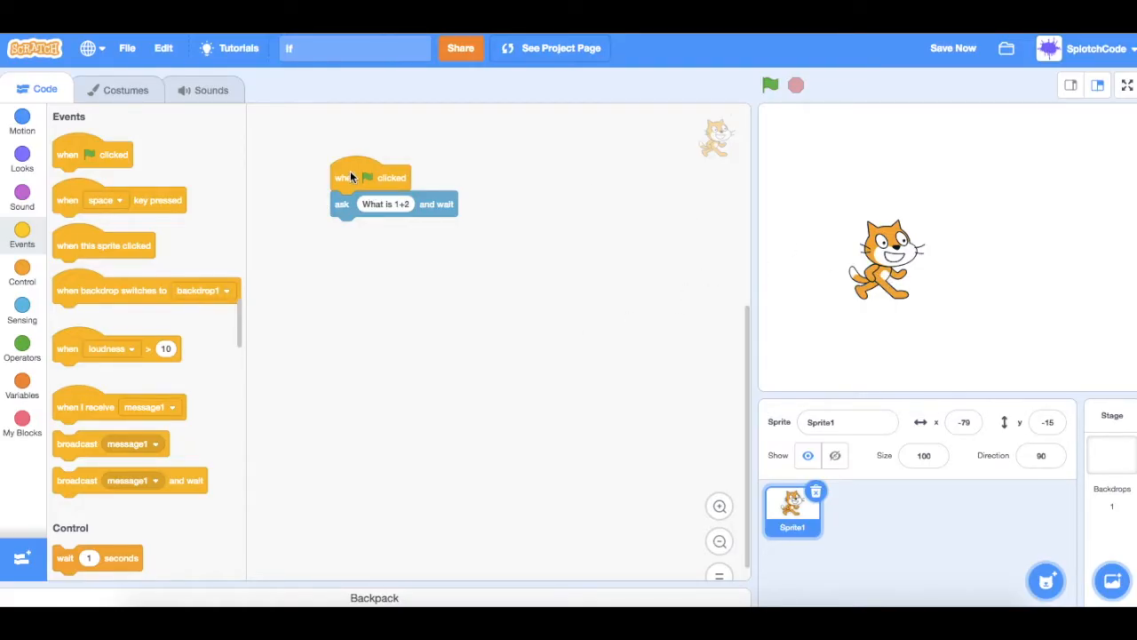
pyautogui.moveTo(344, 217)
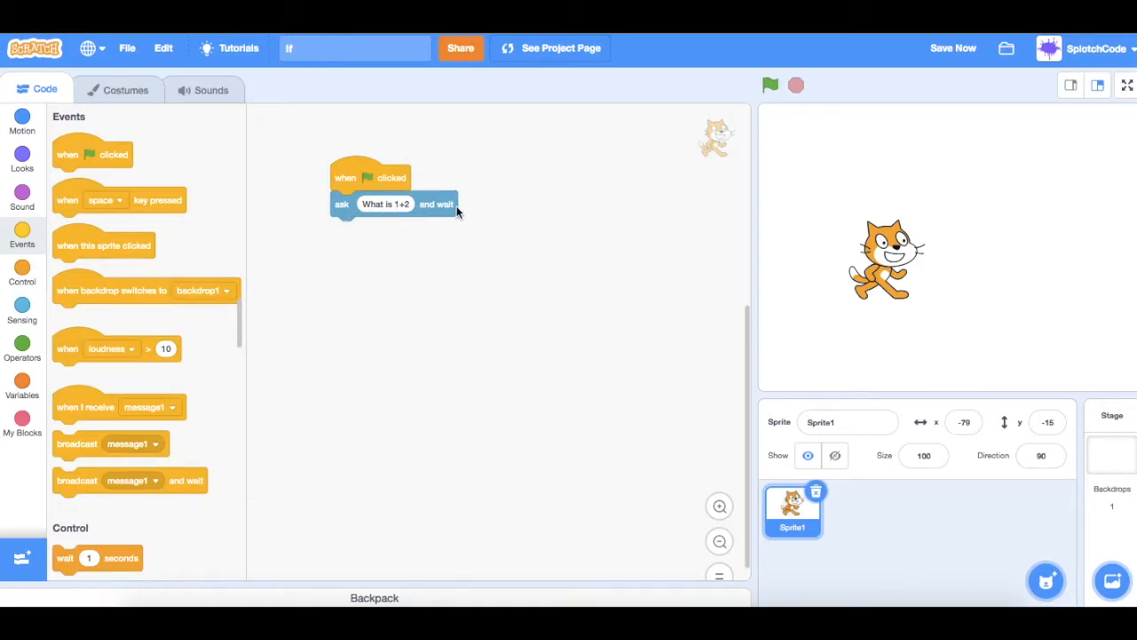
pyautogui.moveTo(14, 284)
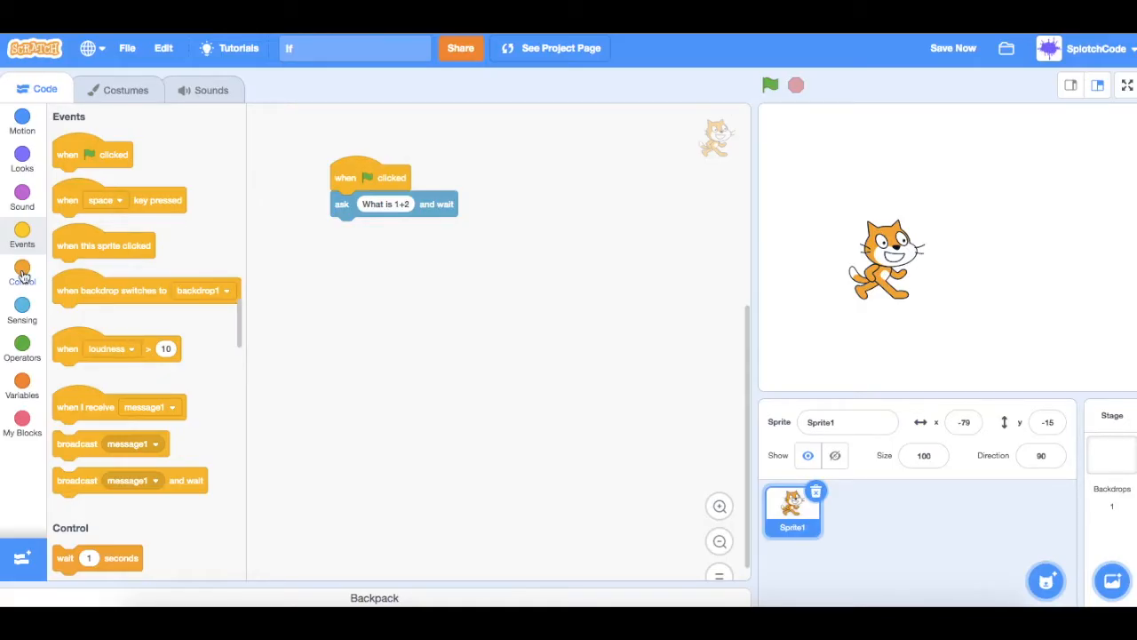
# - Attach an if-then-else block from Control beneath the ask block
pyautogui.click(21, 274)
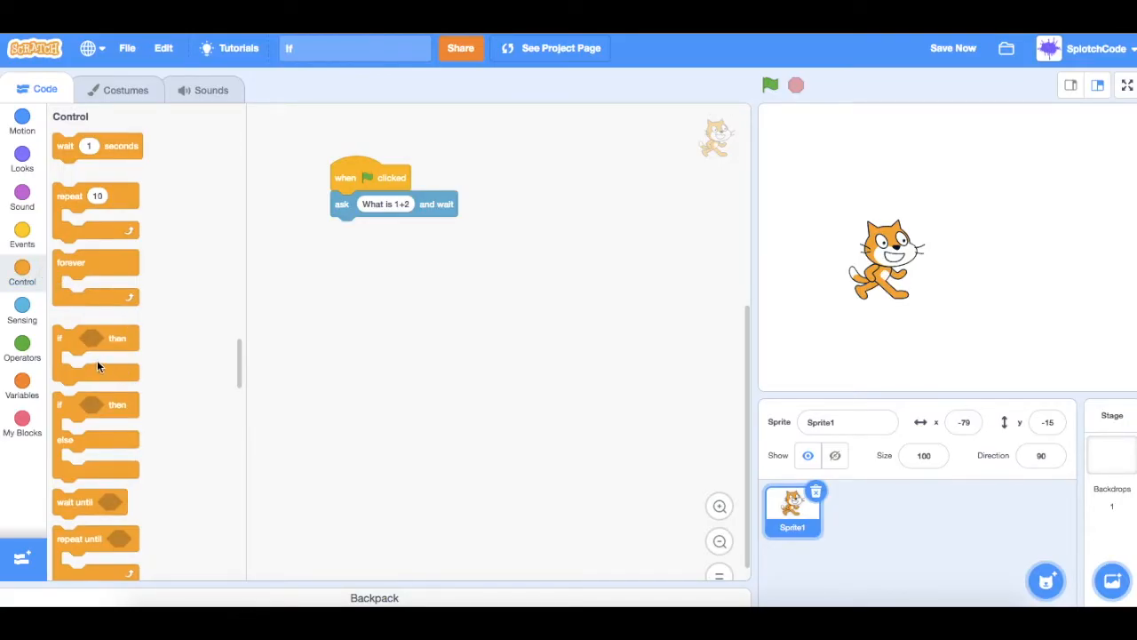
pyautogui.moveTo(65, 345)
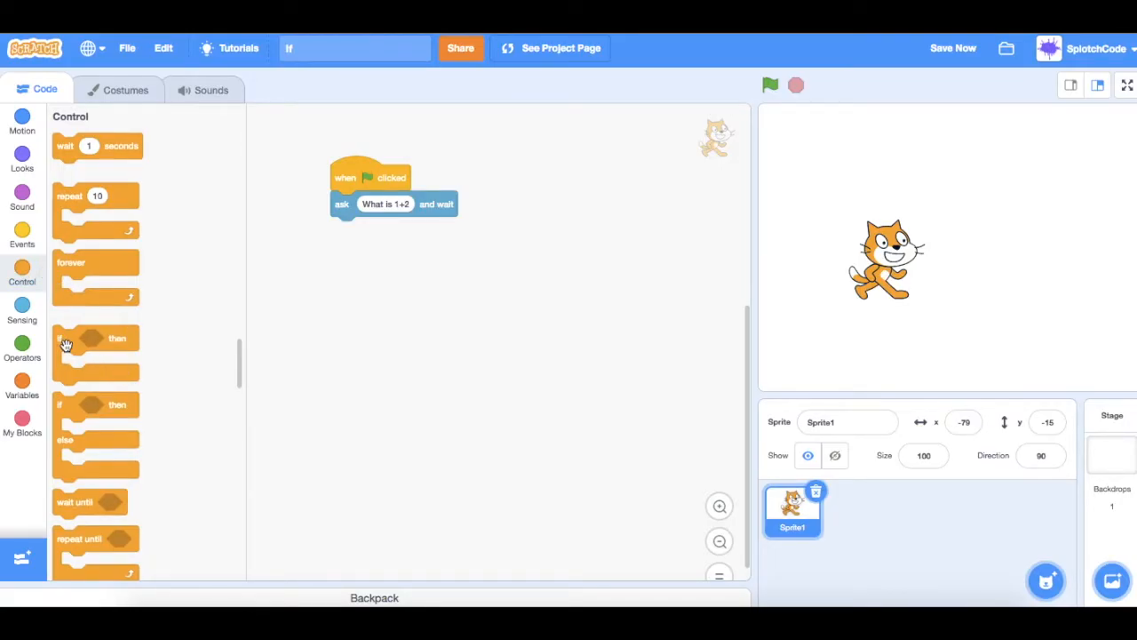
pyautogui.moveTo(71, 342)
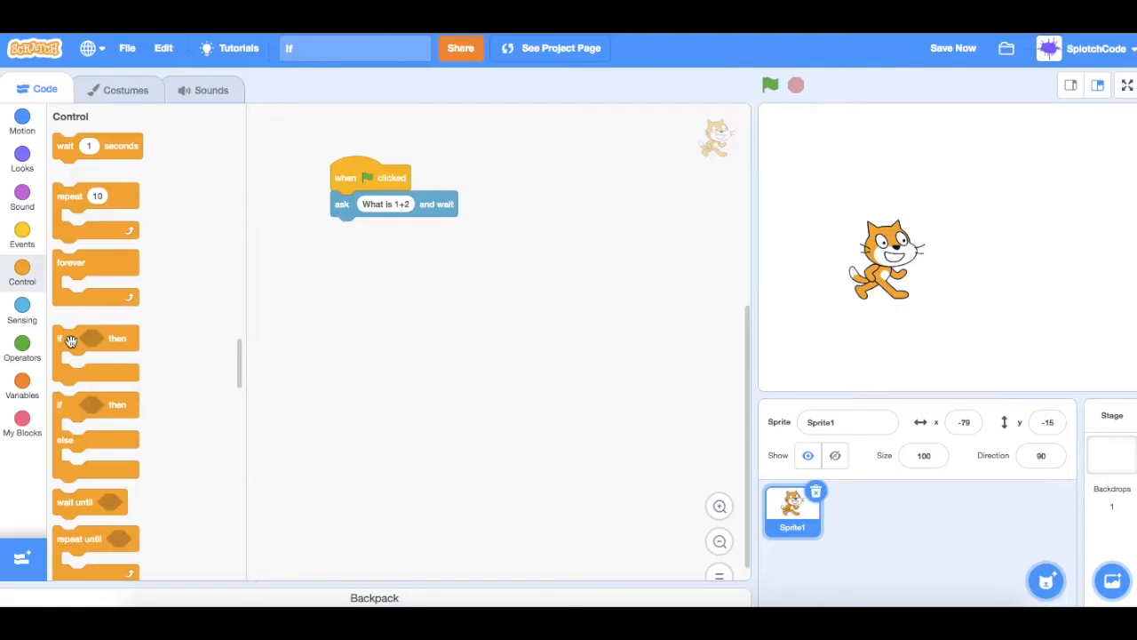
pyautogui.moveTo(69, 422)
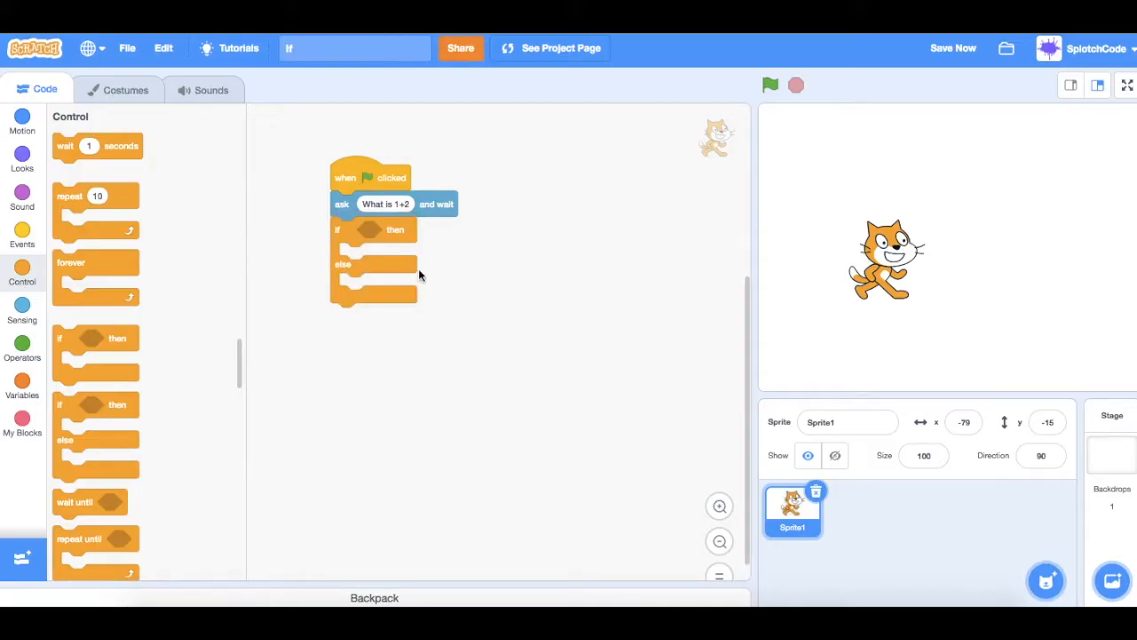
pyautogui.click(952, 48)
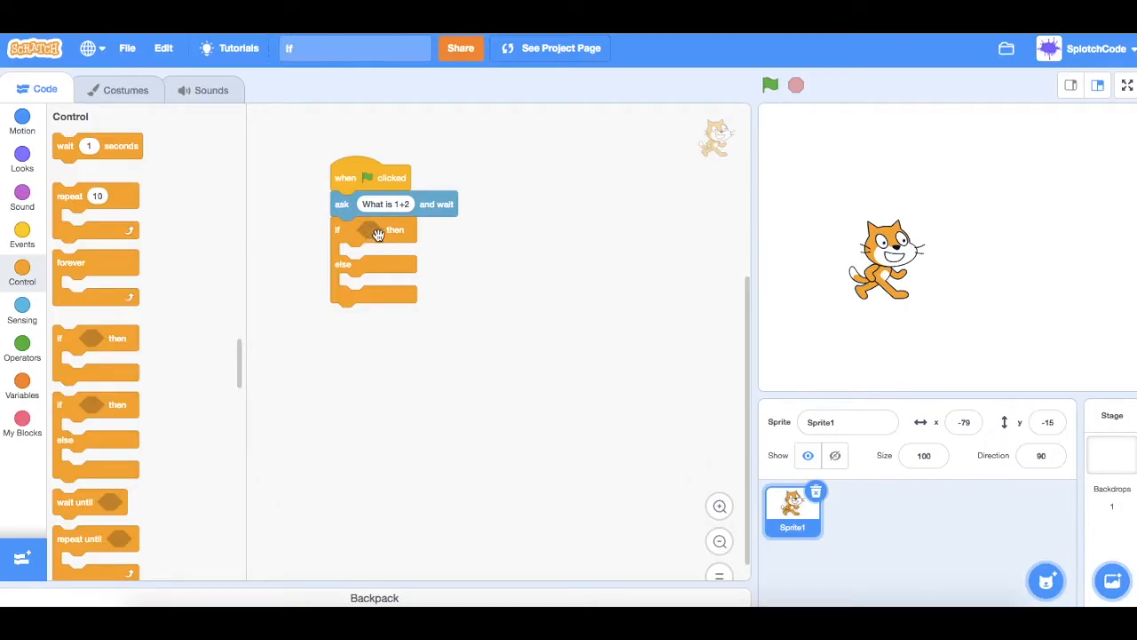
pyautogui.moveTo(371, 230)
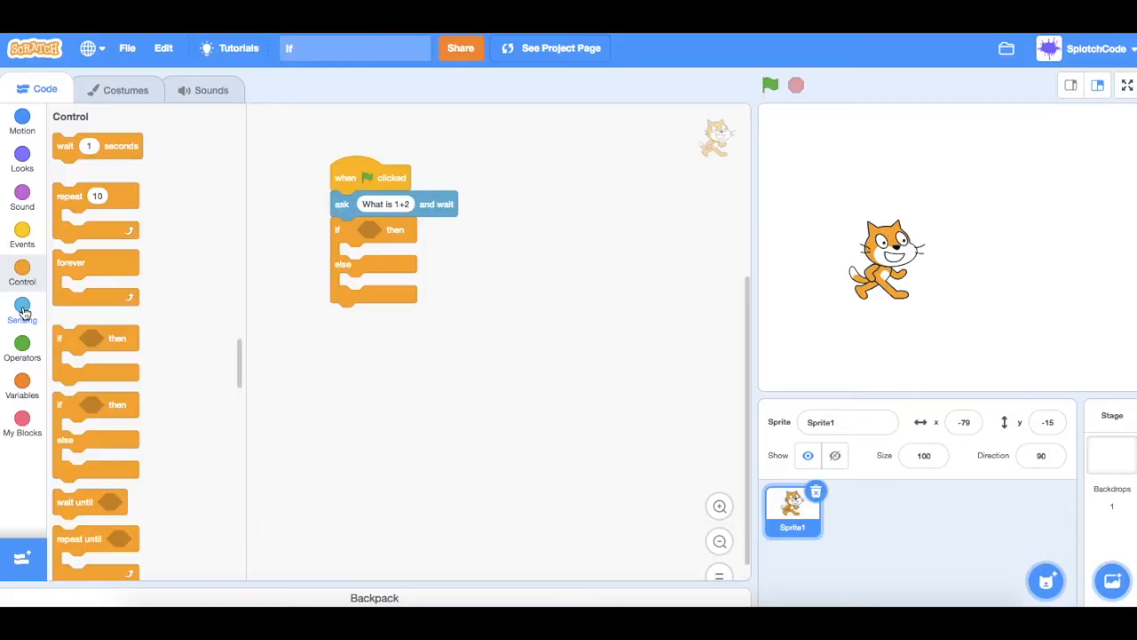
# - Place an equals comparison in the if condition with 3 on its right side
pyautogui.click(22, 341)
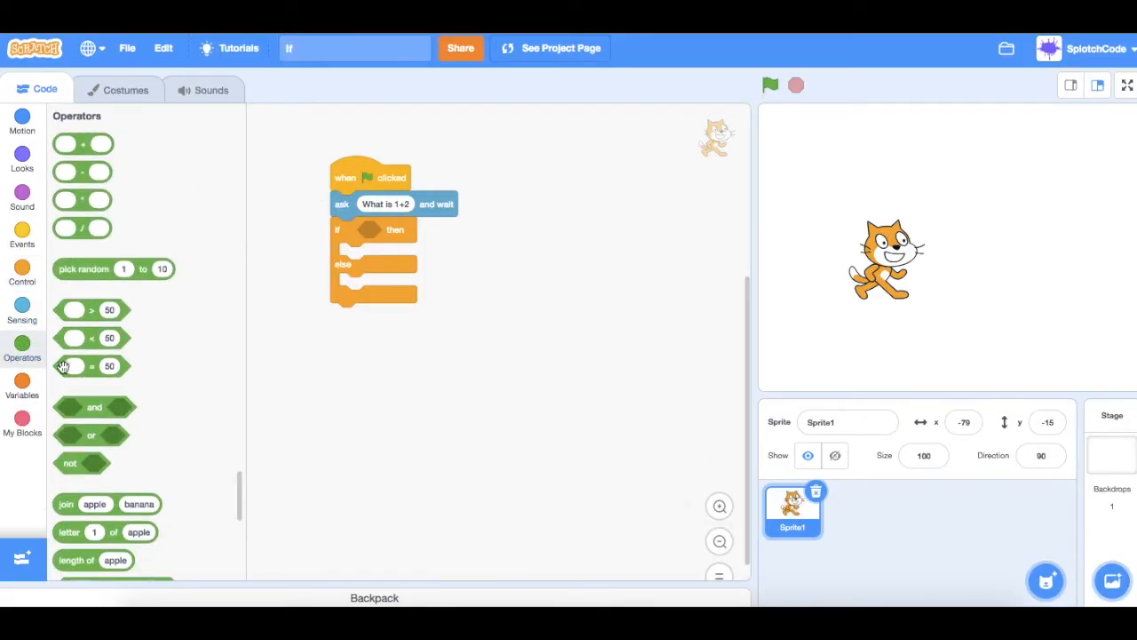
pyautogui.moveTo(82, 366); pyautogui.dragTo(323, 311)
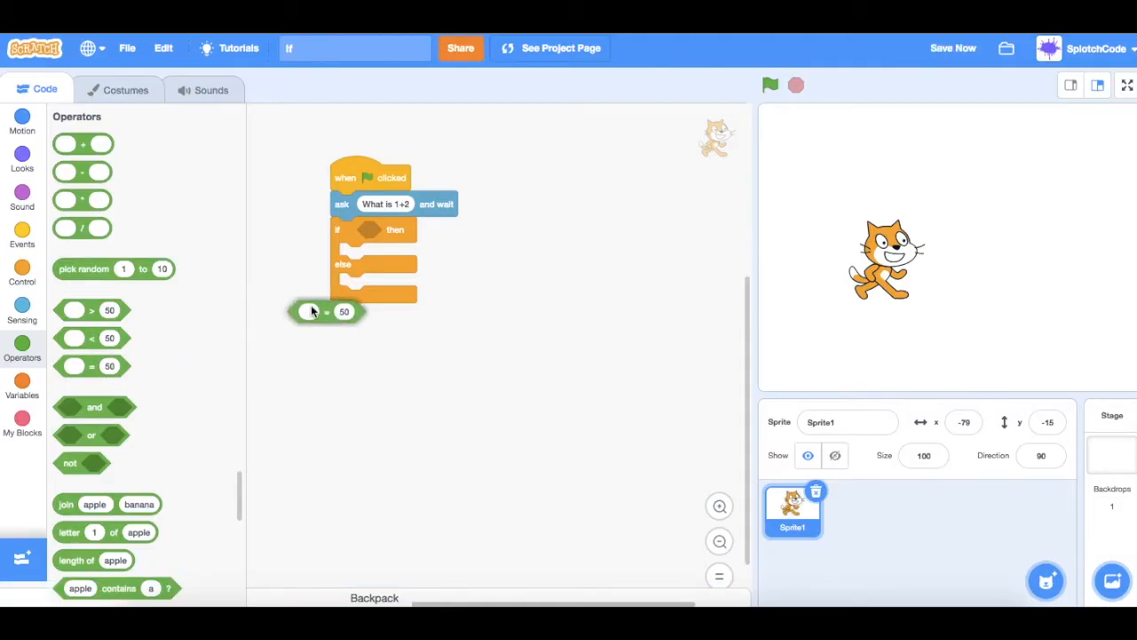
pyautogui.moveTo(323, 311); pyautogui.dragTo(394, 230)
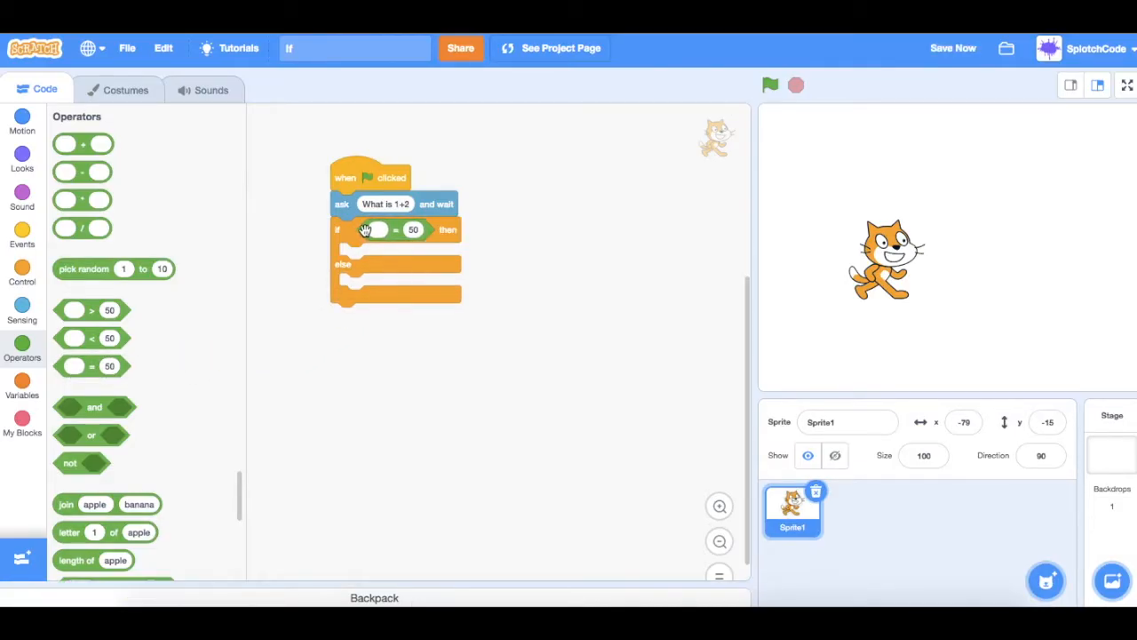
pyautogui.click(413, 229)
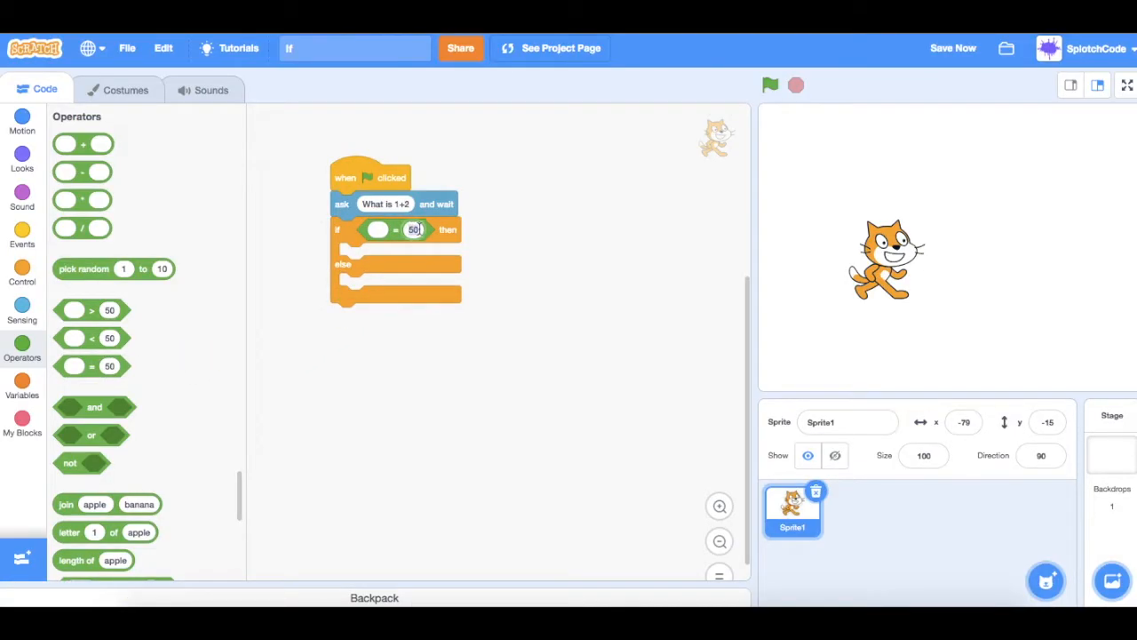
pyautogui.write('3')
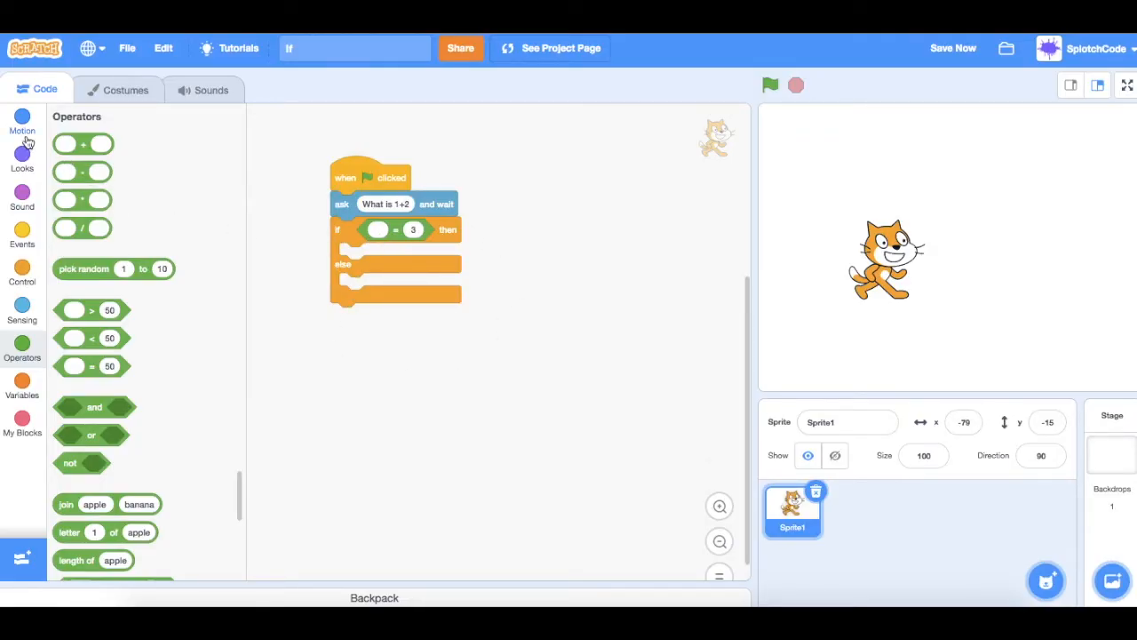
# - Fill the comparison's left side with the answer reporter so it reads answer = 3
pyautogui.click(21, 306)
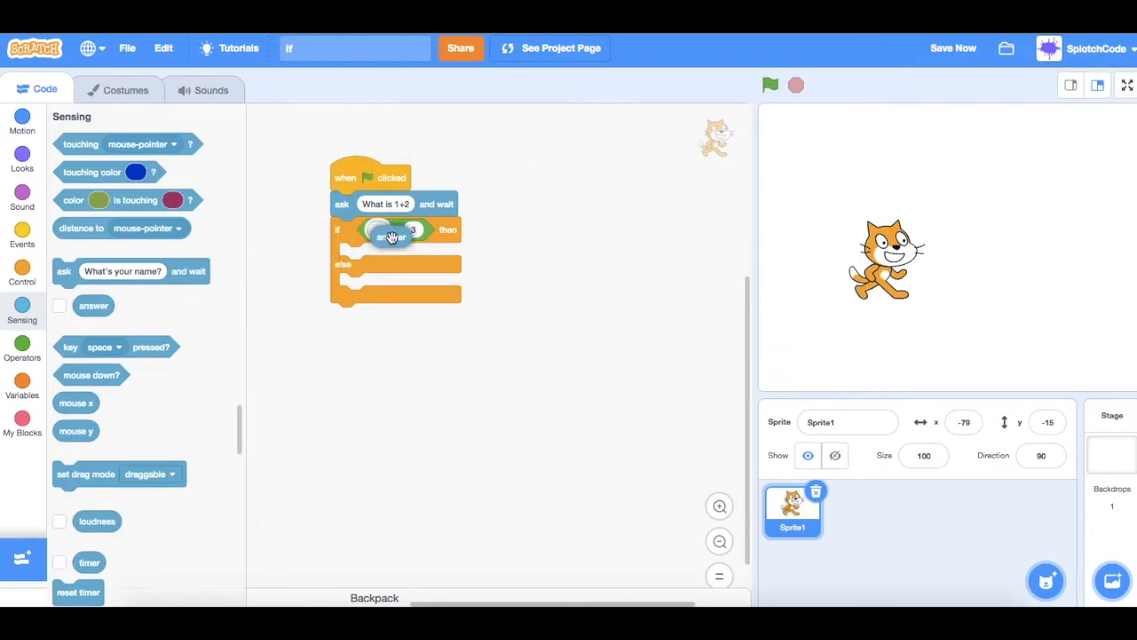
pyautogui.moveTo(391, 236); pyautogui.dragTo(391, 231)
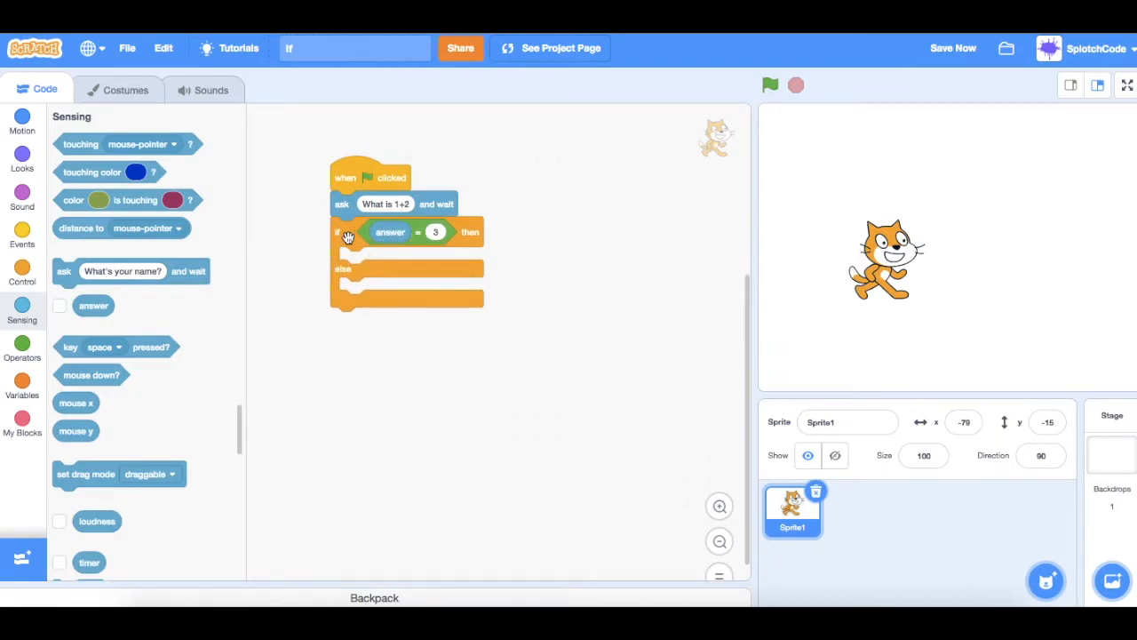
pyautogui.click(433, 231)
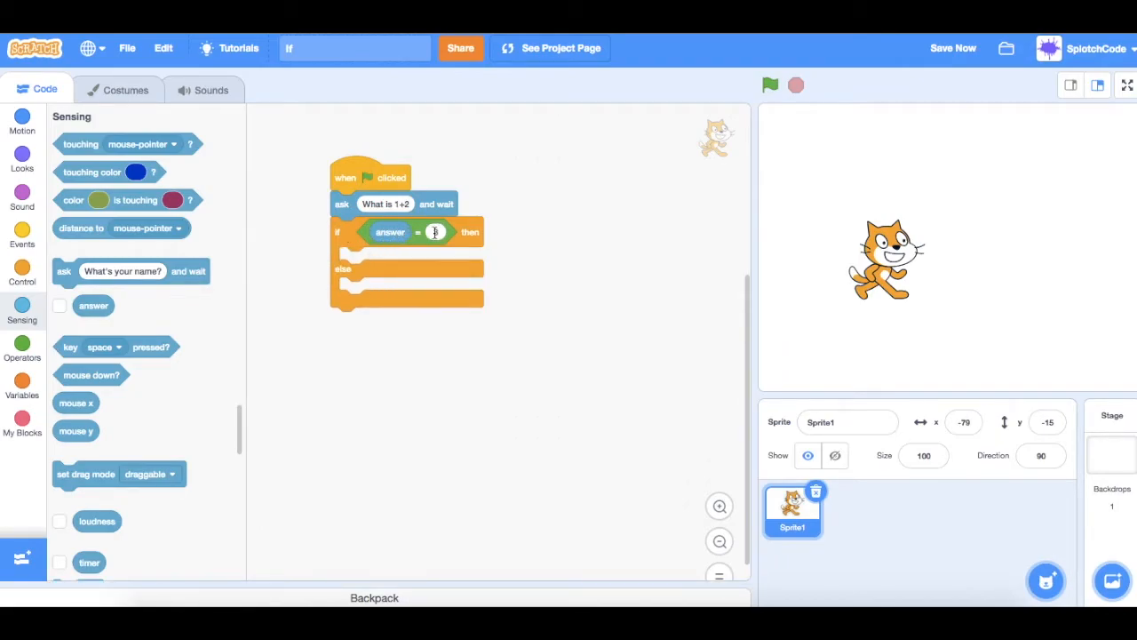
pyautogui.write('3')
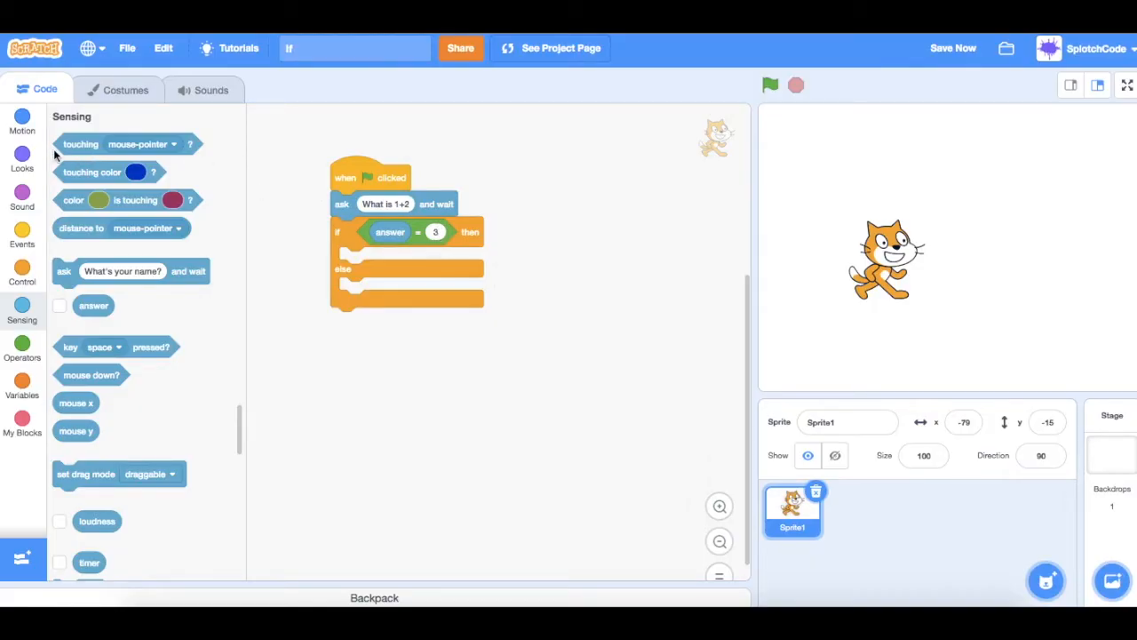
# - Add say-for-2-seconds blocks: Correct! in the if branch, the incorrect message in else
pyautogui.click(21, 160)
pyautogui.write('Correct!')
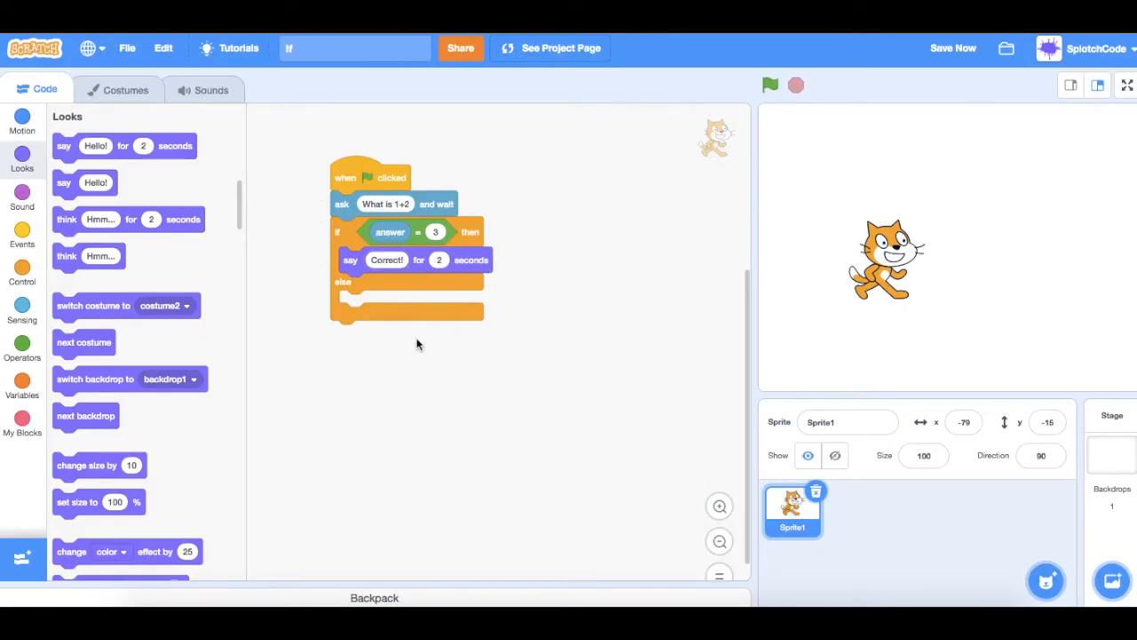
pyautogui.moveTo(430, 288)
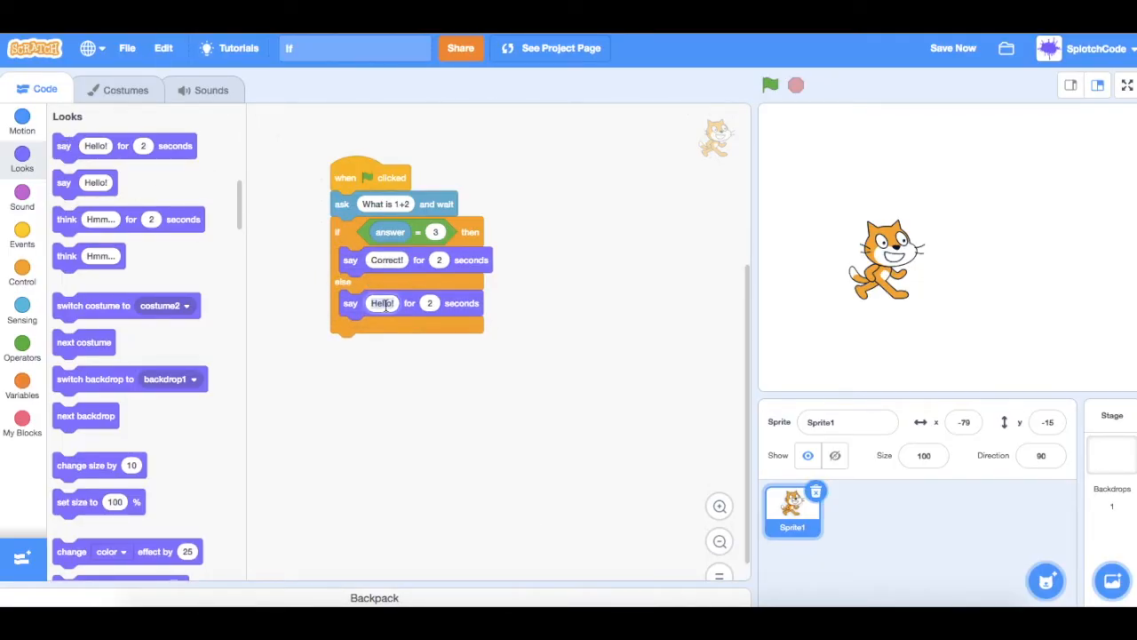
pyautogui.write('Incorrect!')
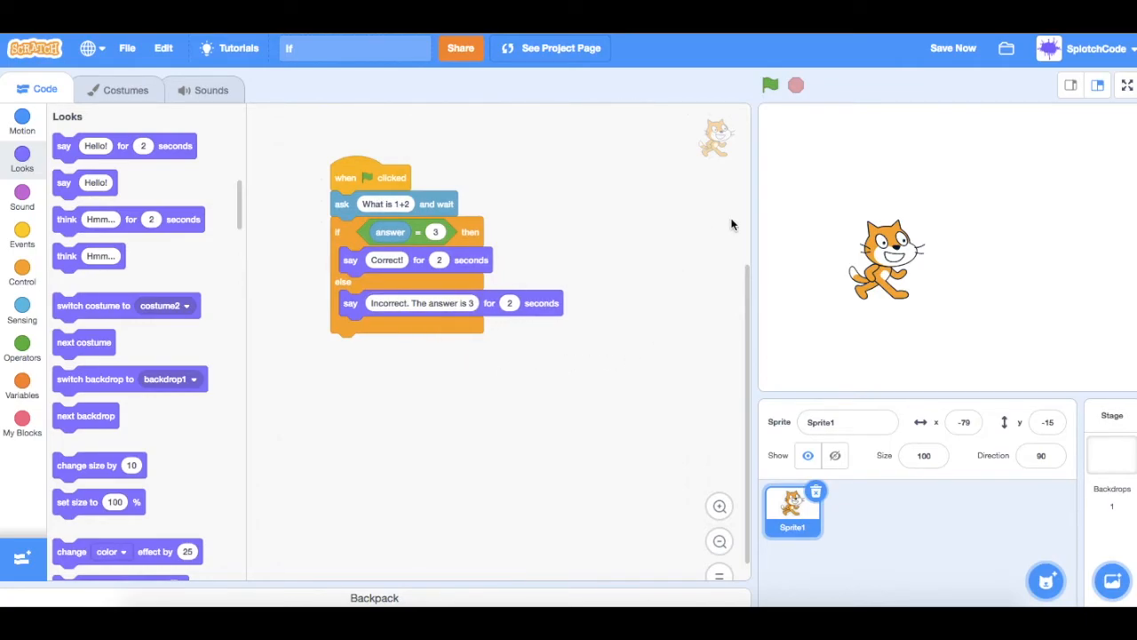
pyautogui.click(769, 85)
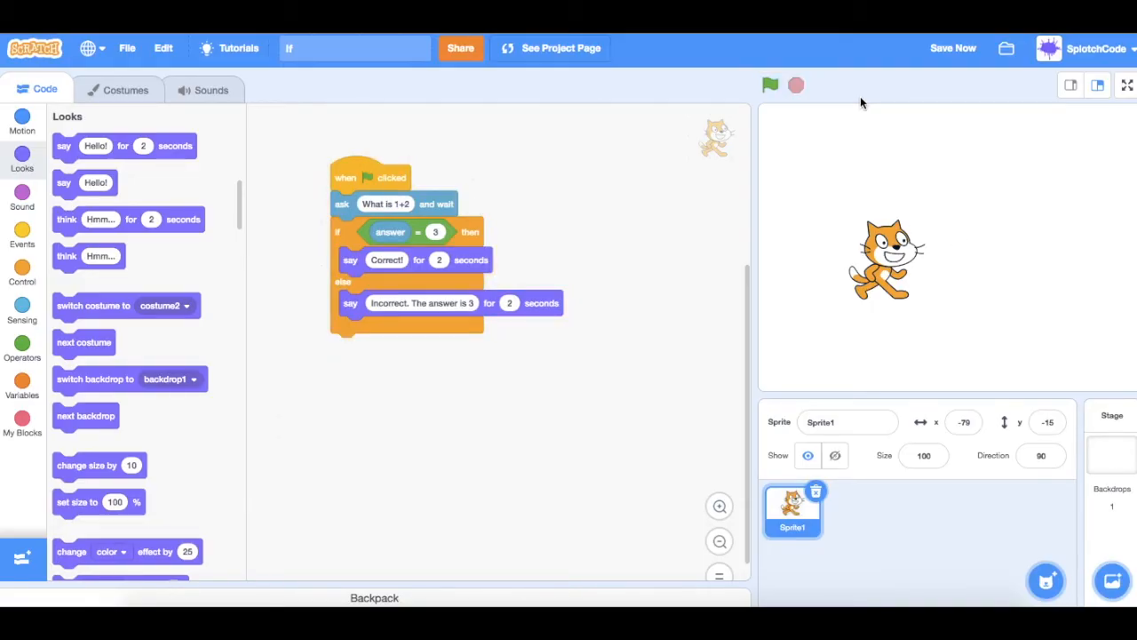
pyautogui.click(769, 86)
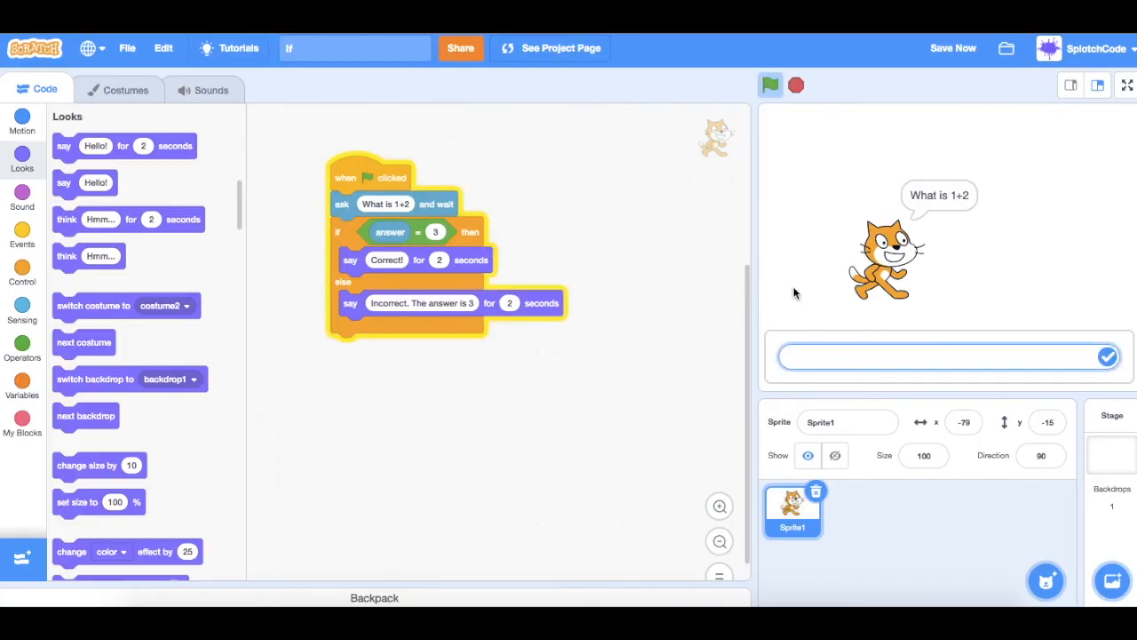
pyautogui.moveTo(810, 206)
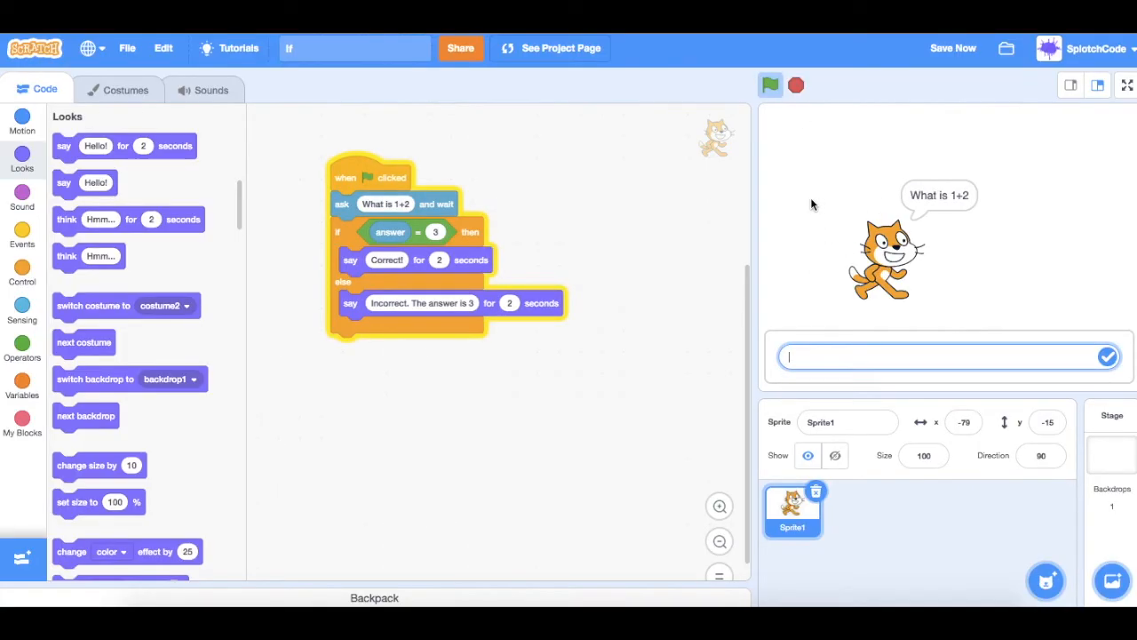
pyautogui.write('8')
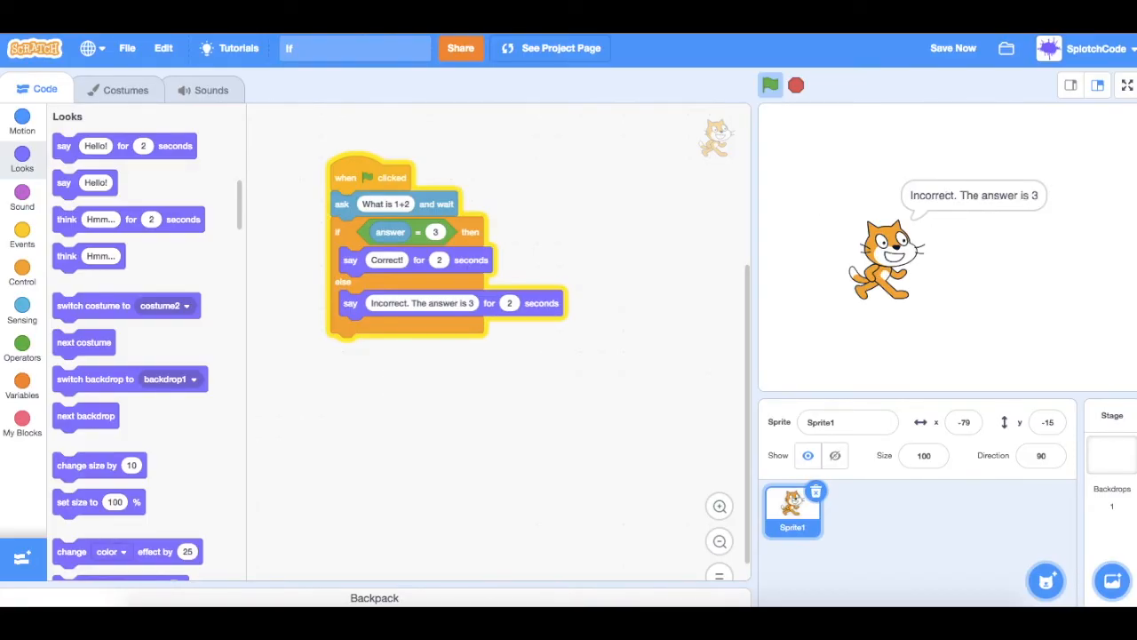
pyautogui.click(796, 85)
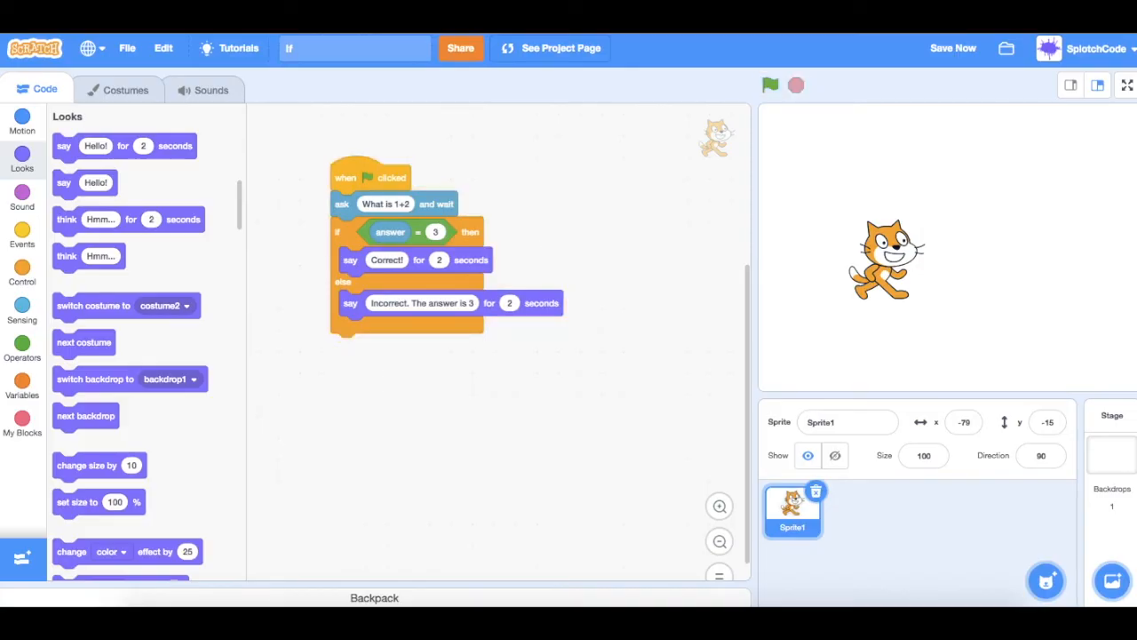